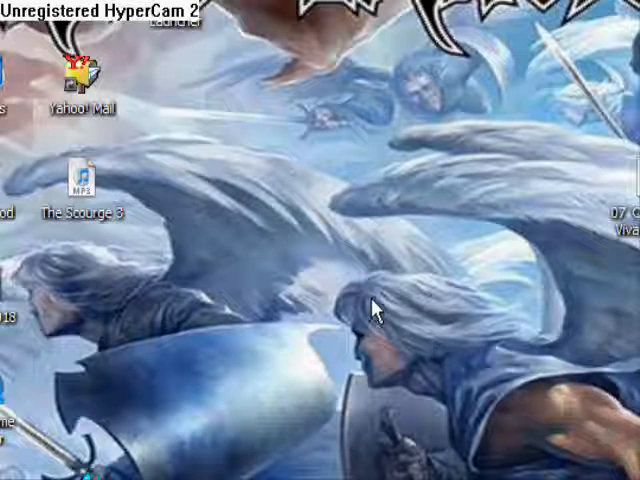
mouse_move(388, 336)
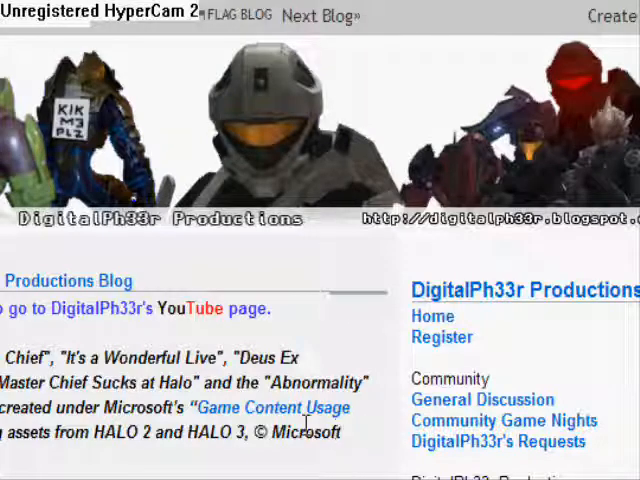
Scroll the blog down through the F.A.Q. post to the Microsoft Mike/Mary voices question.
scroll("down", 3)
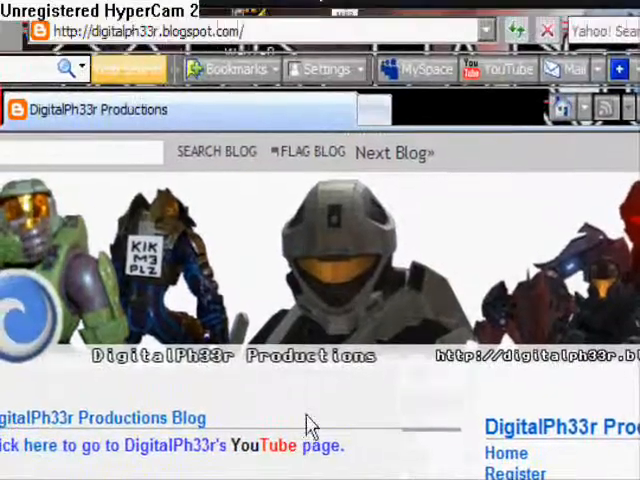
scroll("down", 3)
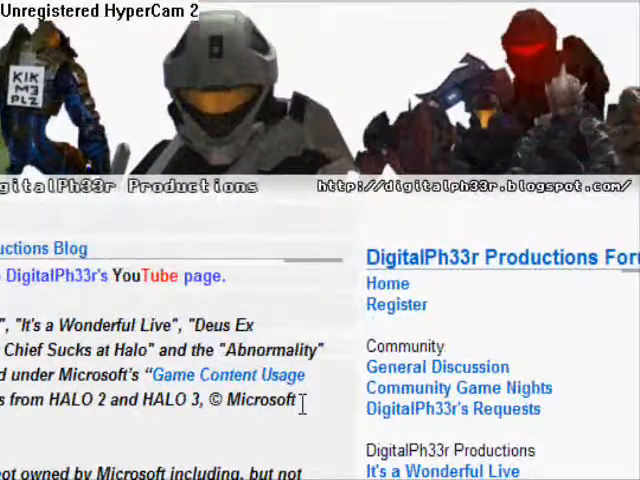
scroll("down", 3)
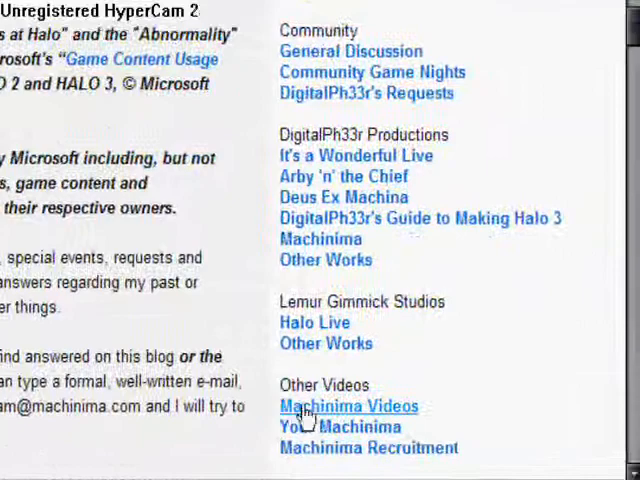
scroll("down", 3)
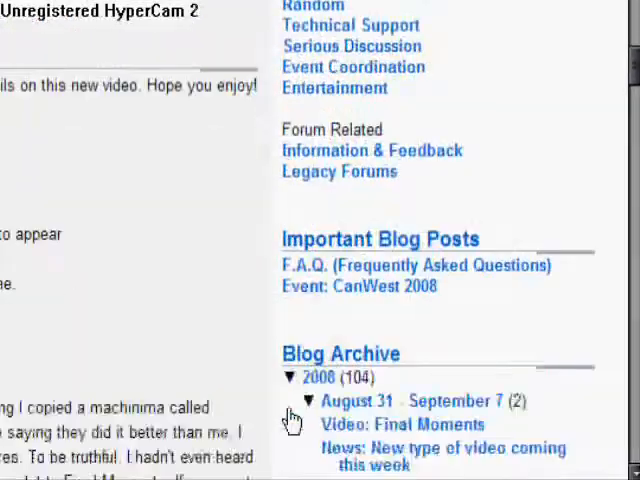
scroll("down", 3)
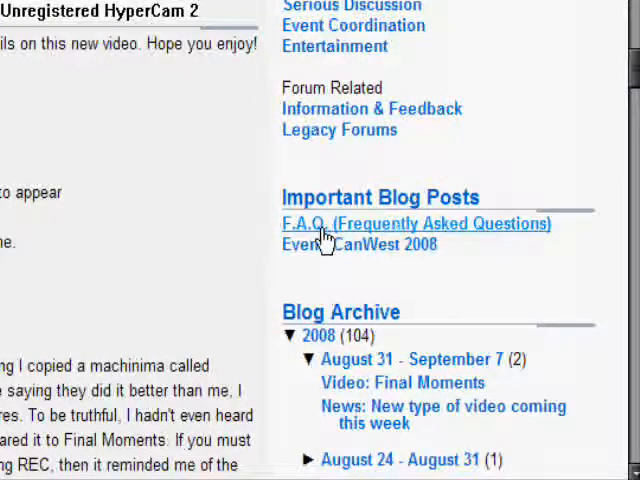
mouse_move(504, 238)
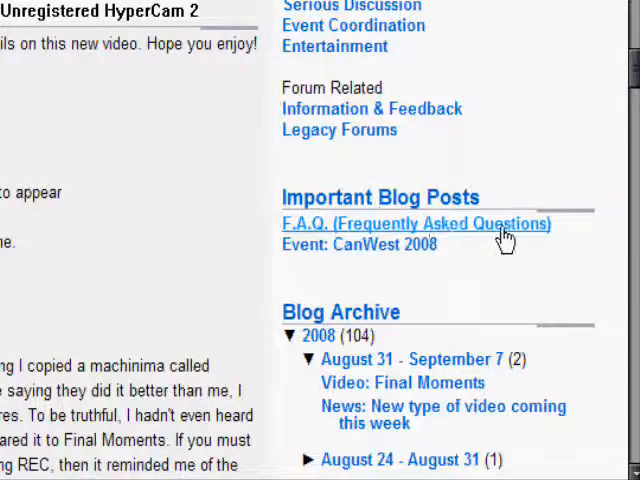
mouse_move(476, 250)
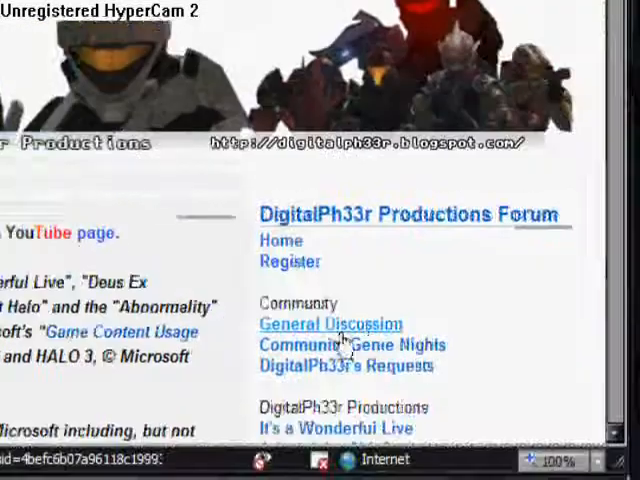
scroll("down", 3)
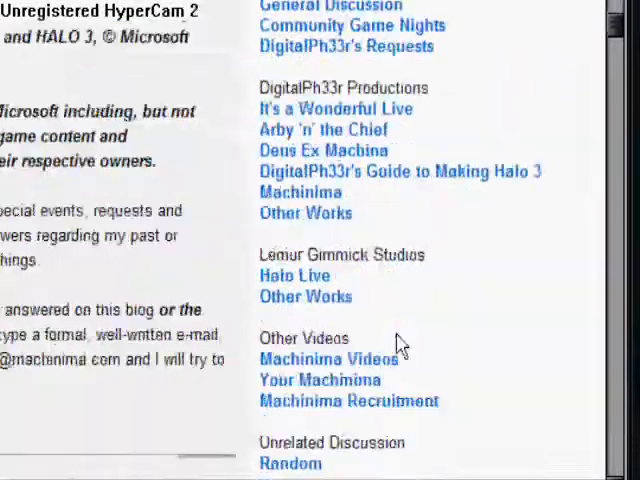
scroll("down", 3)
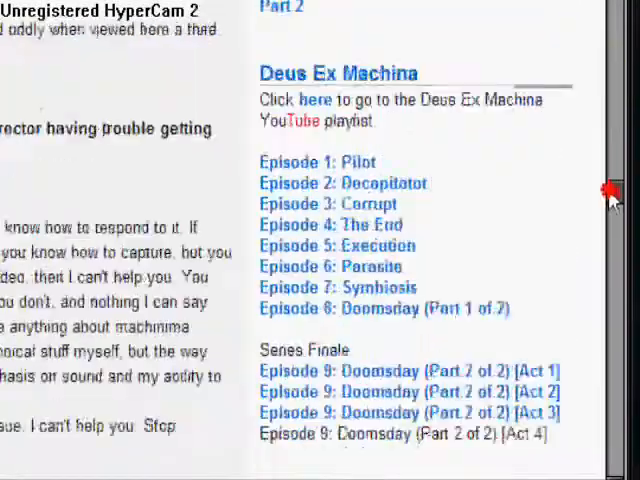
scroll("down", 3)
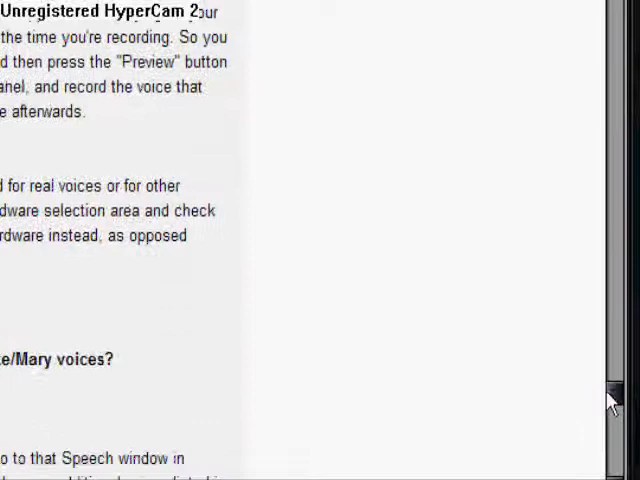
scroll("down", 3)
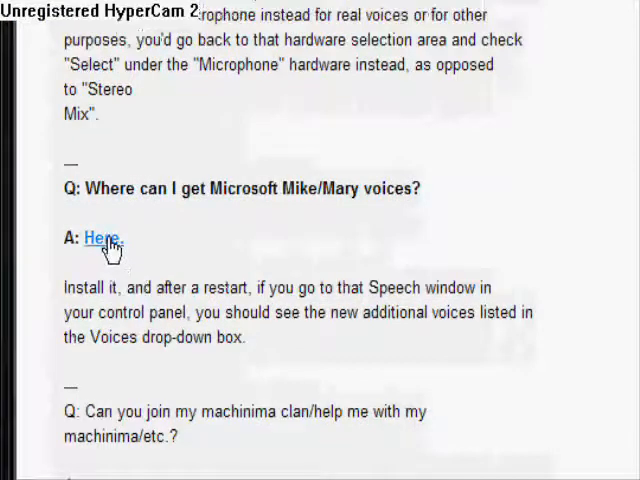
Run the SpeechXP installer from the blog's 'Here' link and continue through the Mike/Mary Setup Wizard.
left_click(102, 238)
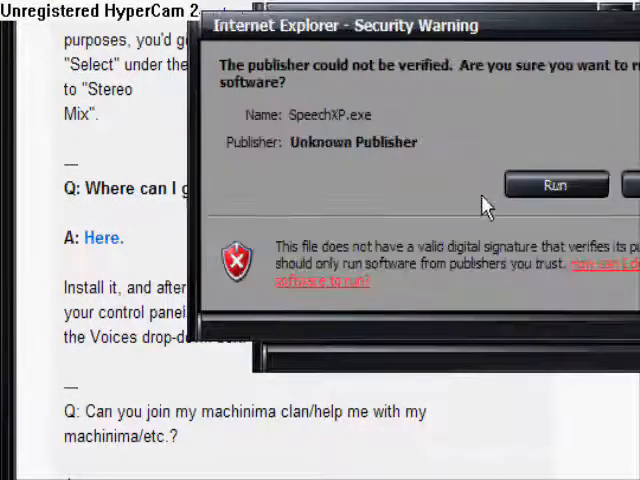
left_click(556, 184)
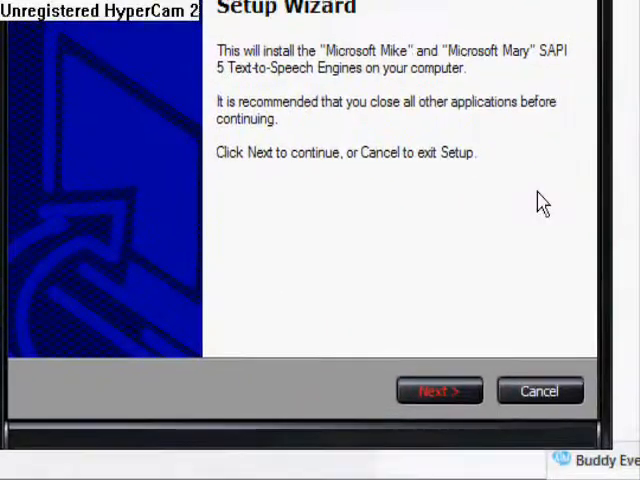
left_click(438, 390)
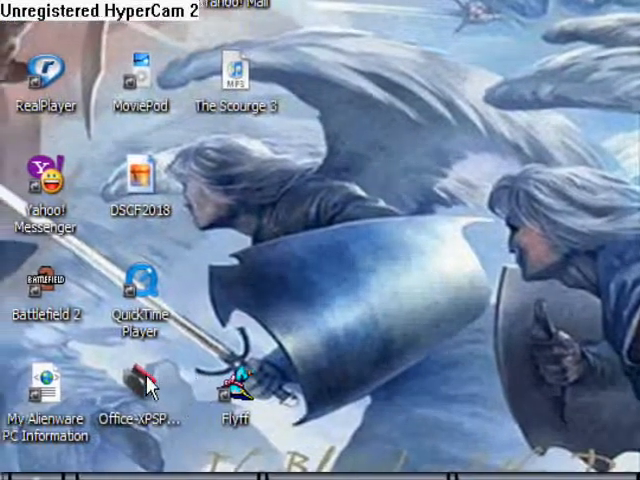
Reach Speech Properties via Start, Control Panel and the Speech icon.
left_click(30, 460)
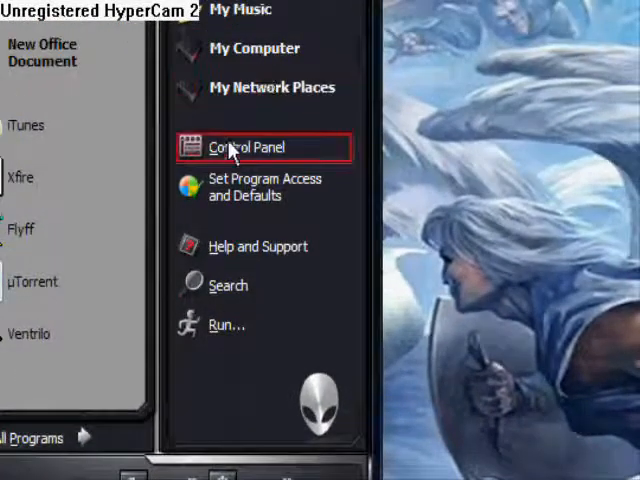
left_click(242, 148)
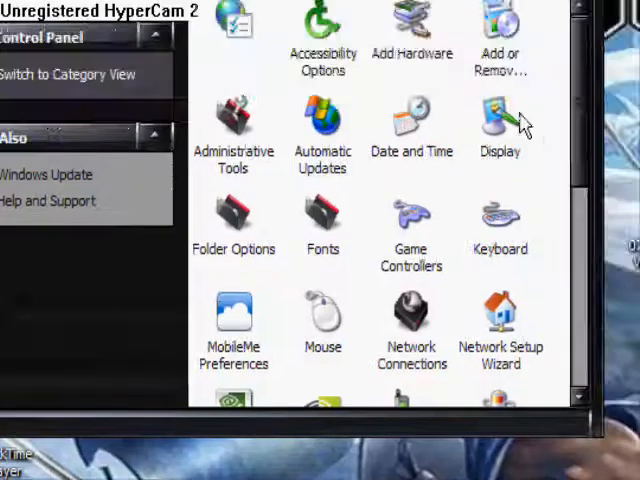
scroll("down", 3)
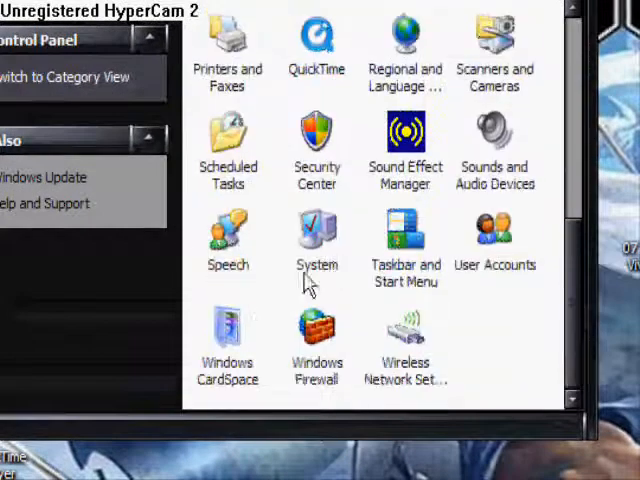
double_click(228, 236)
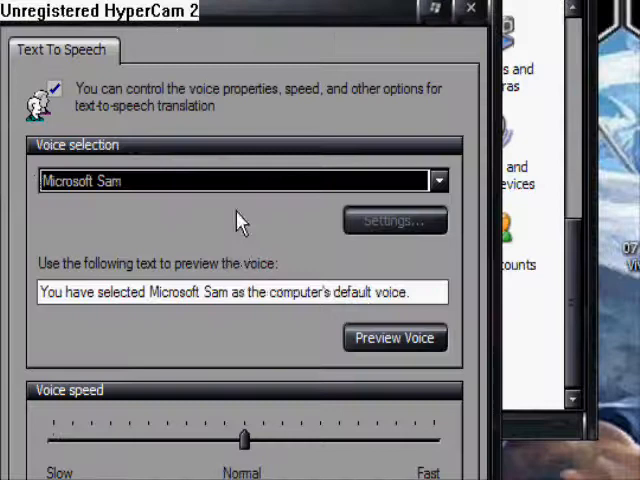
Preview the Microsoft Sam voice and switch the selection to Microsoft Mike.
left_click(394, 338)
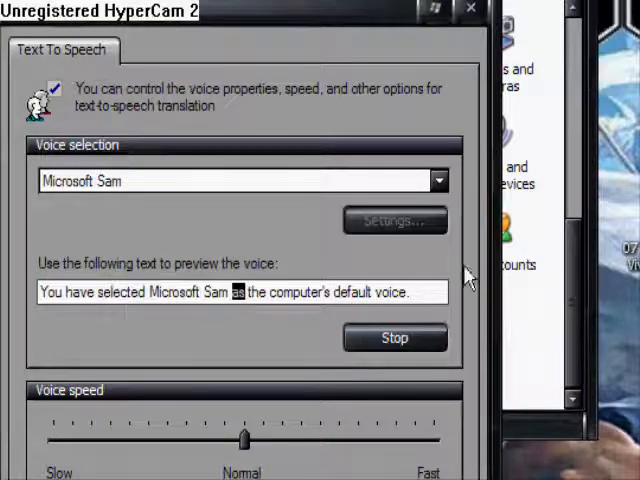
left_click(436, 180)
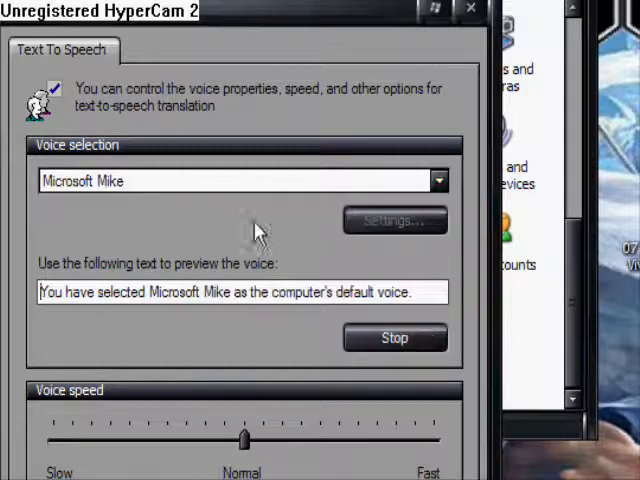
left_click(436, 180)
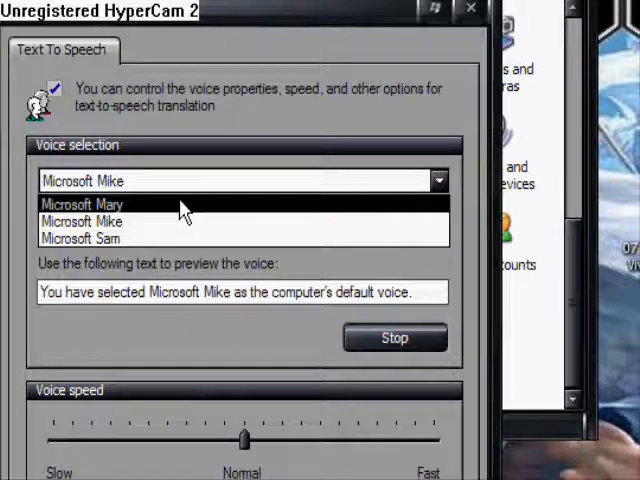
Choose Microsoft Mary as the voice and preview it.
left_click(82, 204)
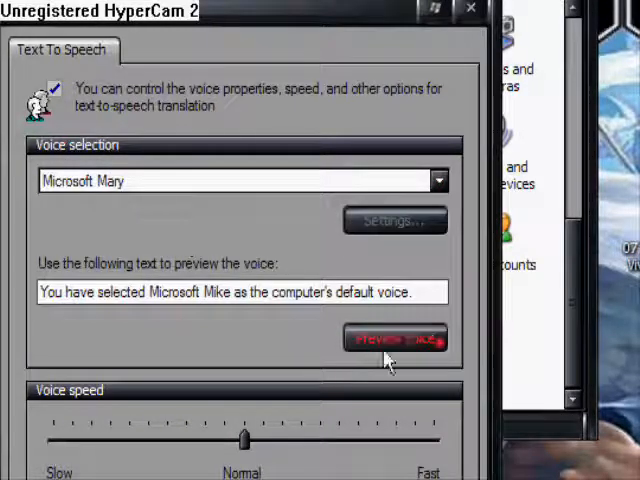
left_click(392, 338)
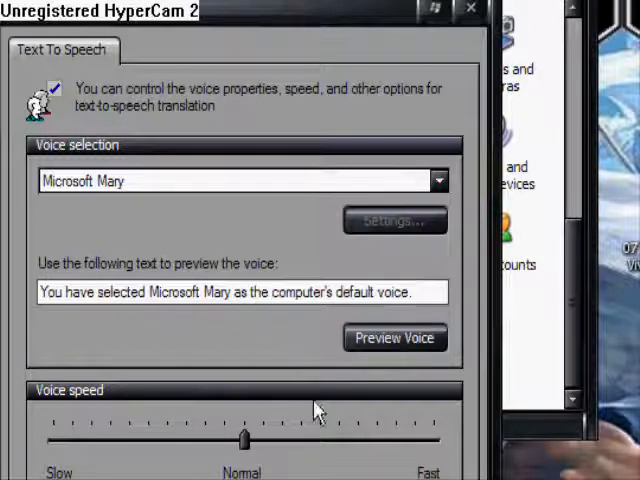
left_click(438, 180)
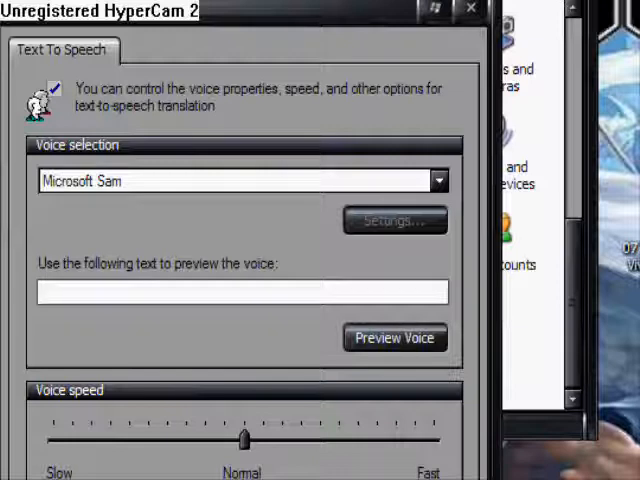
Have Microsoft Sam speak 'and goodbye youtube' then a thanks message, and close Speech Properties.
type("and goody")
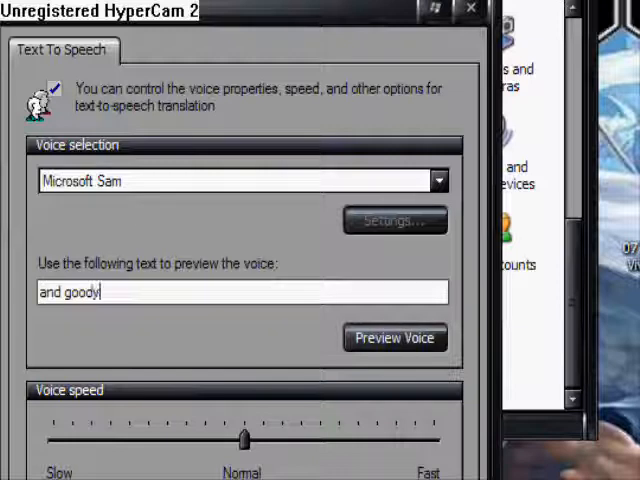
type("bye yo")
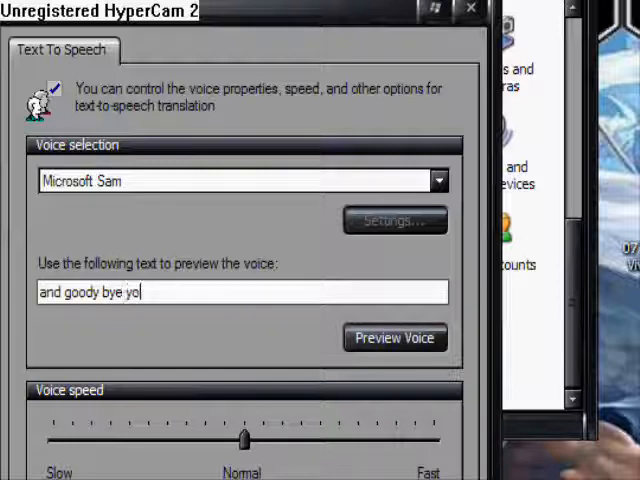
type("utube")
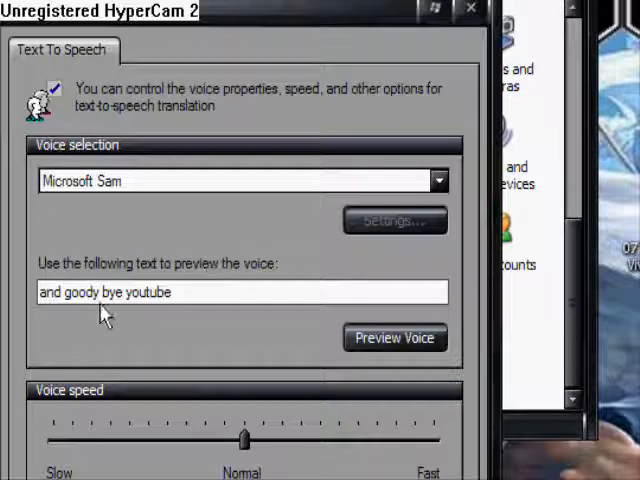
left_click(394, 336)
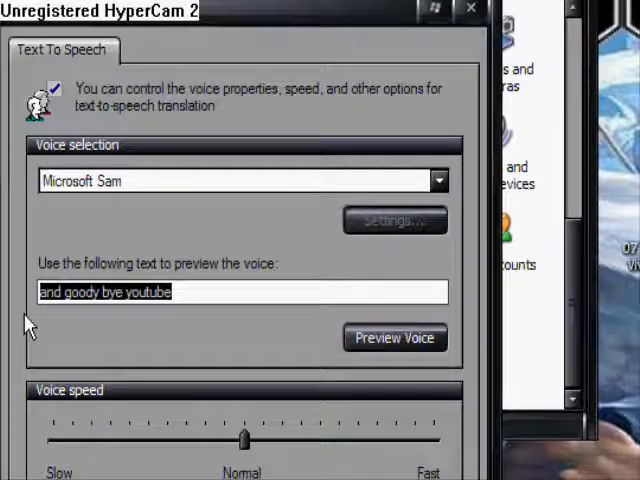
type("thanks for wat")
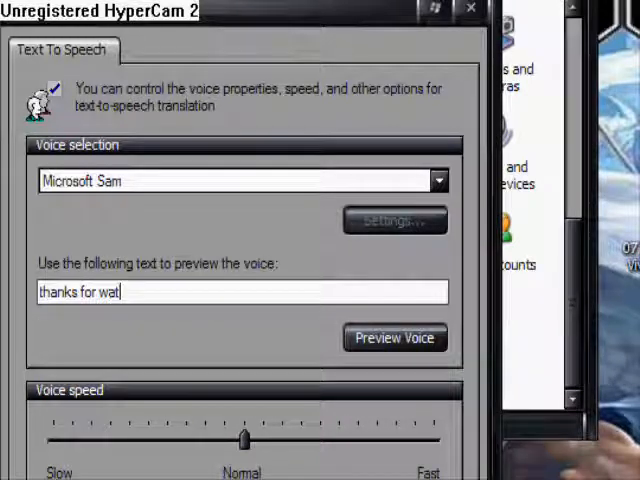
left_click(470, 8)
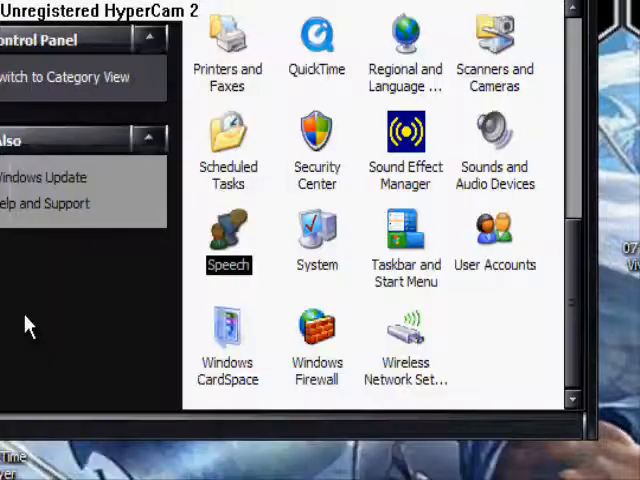
mouse_move(470, 232)
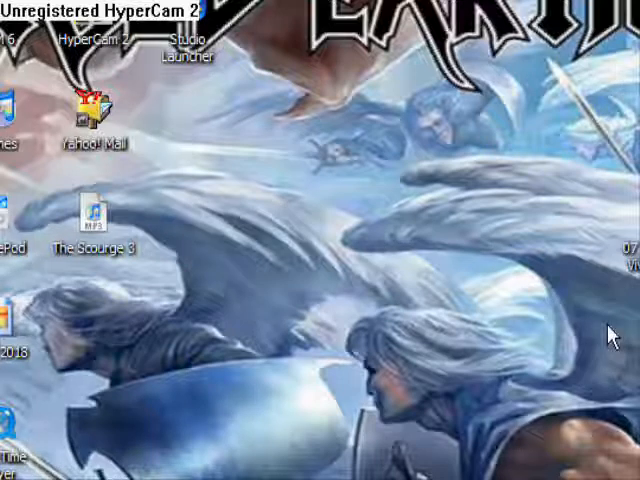
mouse_move(604, 338)
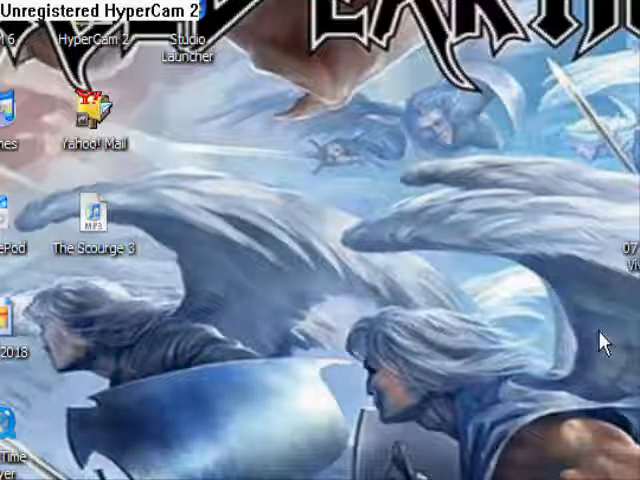
mouse_move(596, 350)
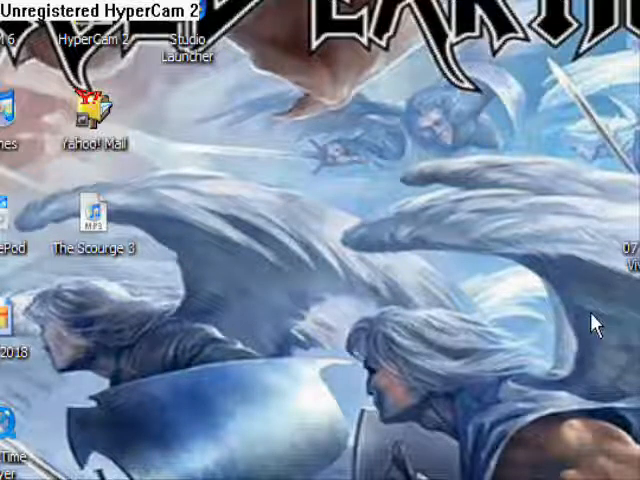